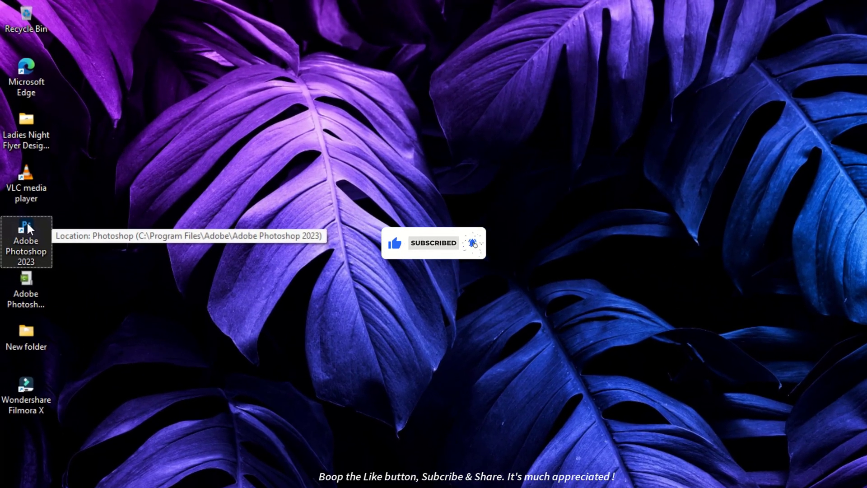
- Launch Adobe Photoshop 2023 and dismiss the VCRUNTIME140.dll not found error
right_click(27, 240)
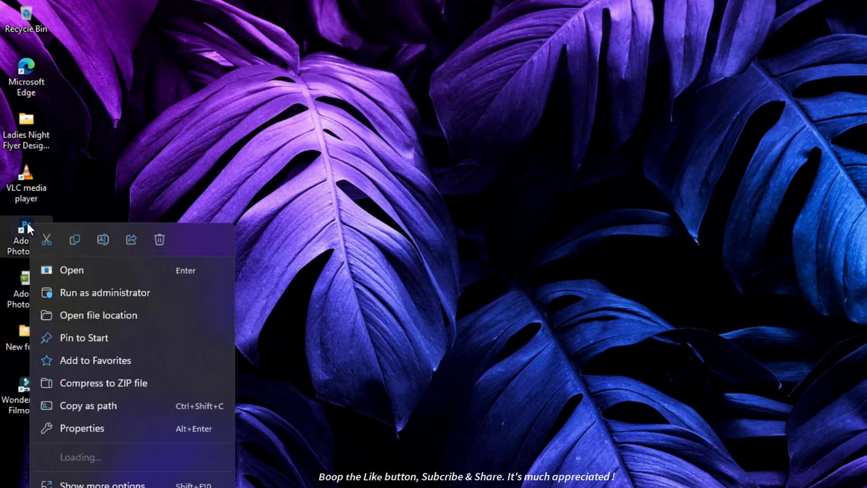
click(71, 270)
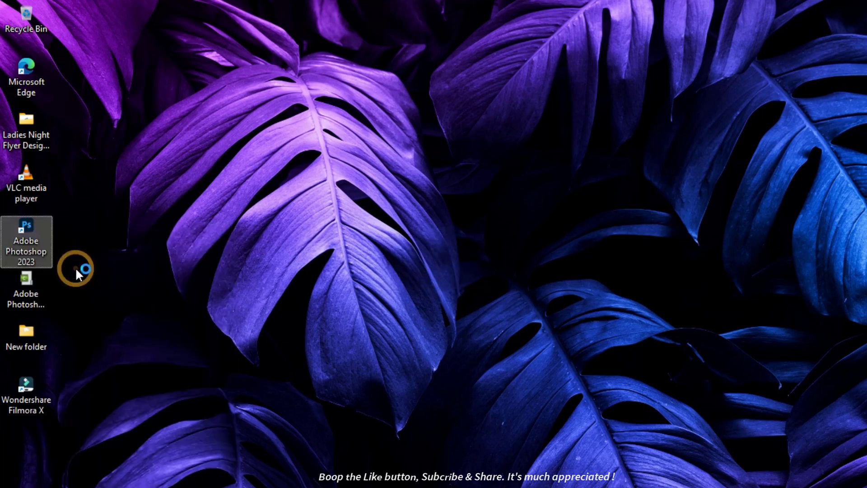
double_click(26, 242)
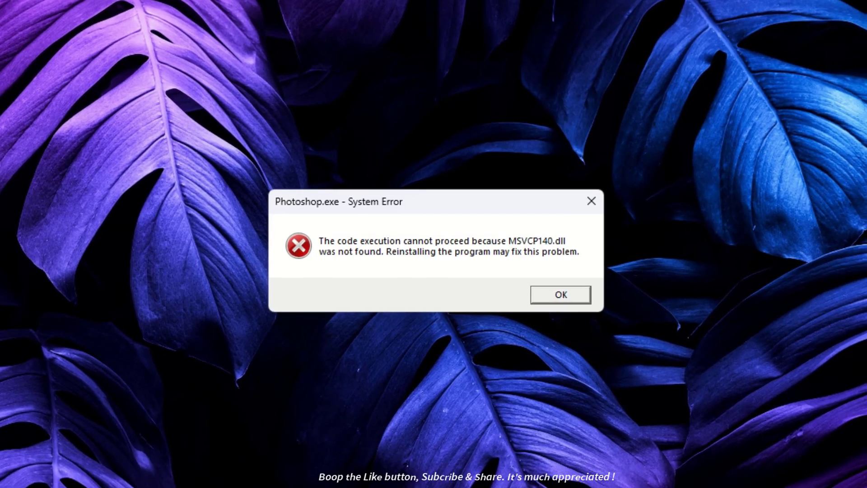
mouse_move(572, 278)
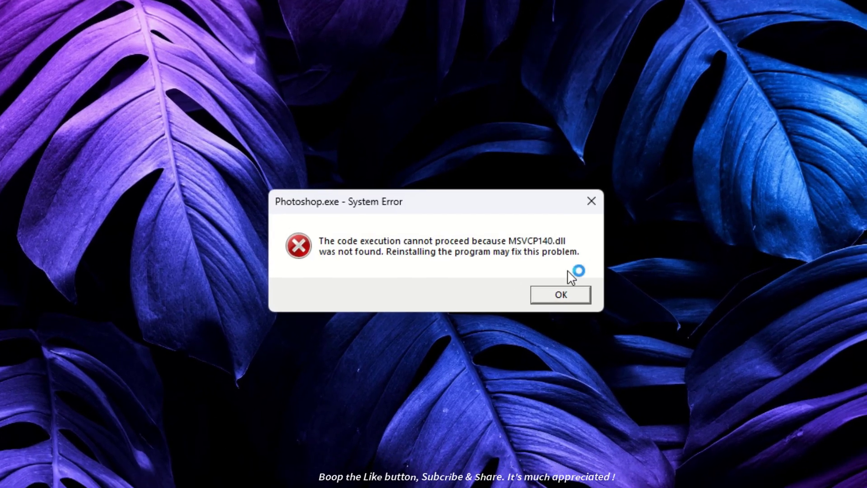
mouse_move(519, 274)
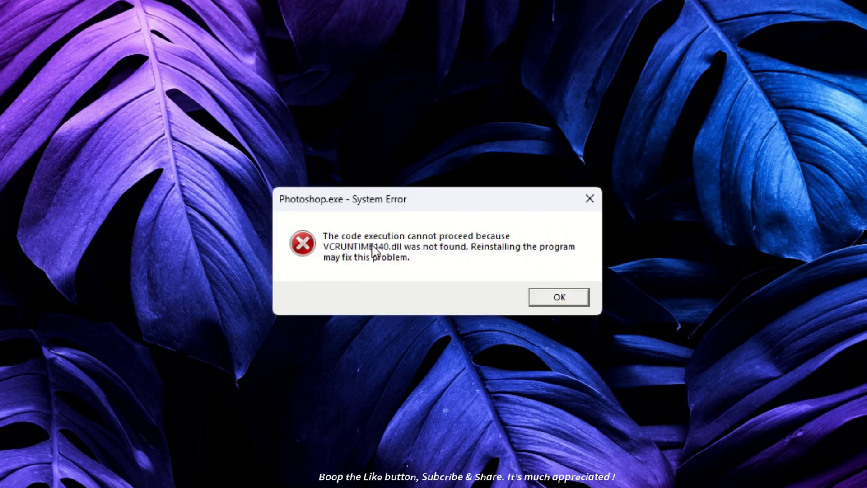
mouse_move(340, 287)
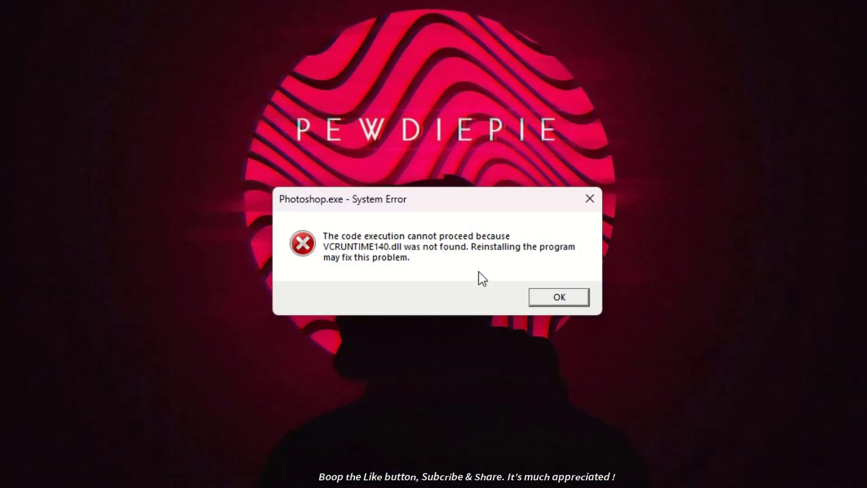
mouse_move(558, 301)
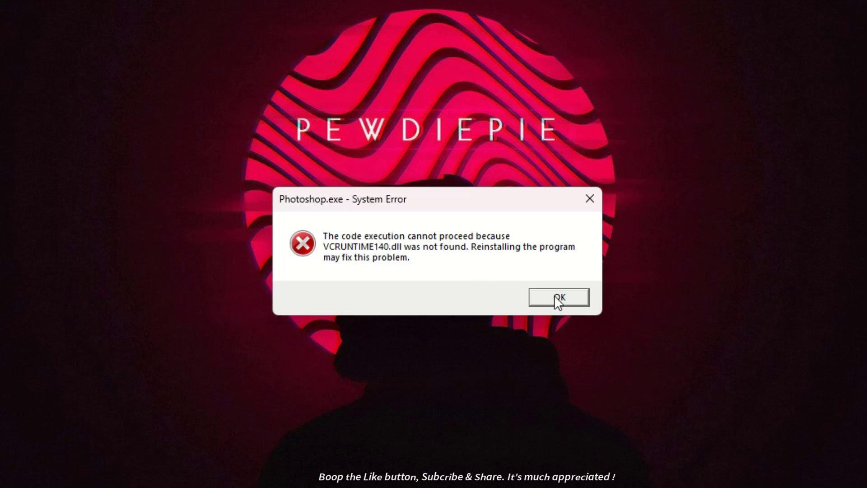
click(558, 297)
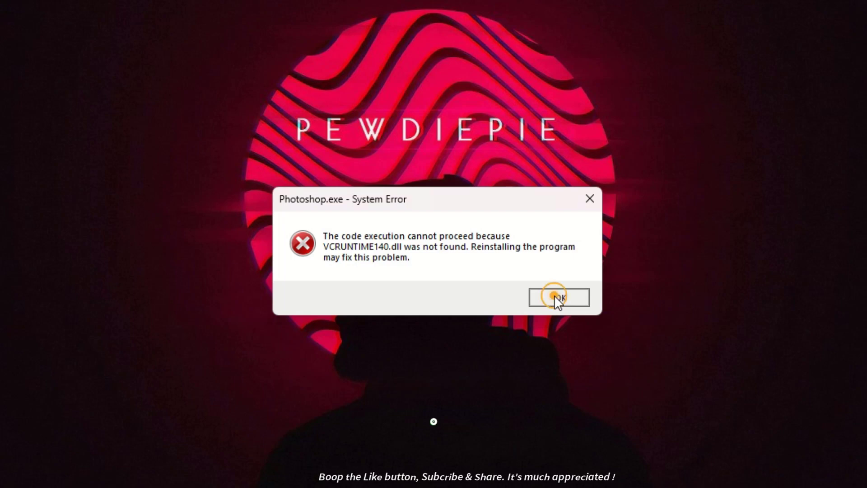
- Dismiss the last missing-DLL error to reveal the VC_redist x64 and x86 installers
click(558, 298)
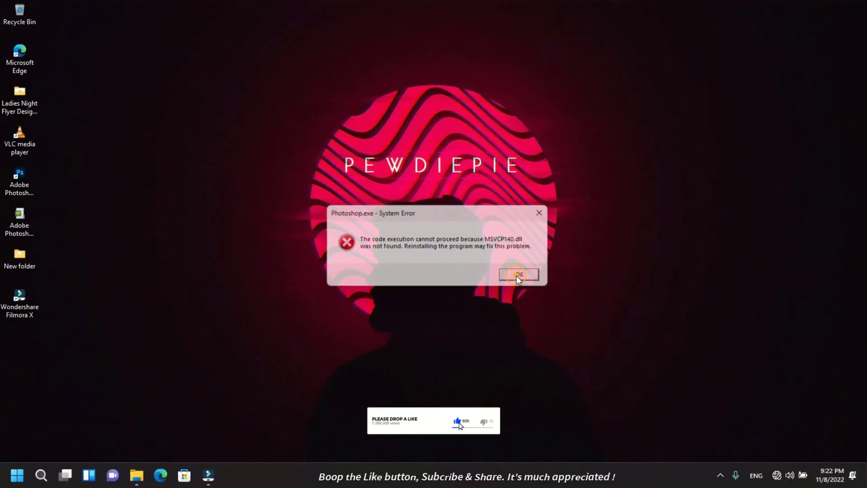
click(517, 275)
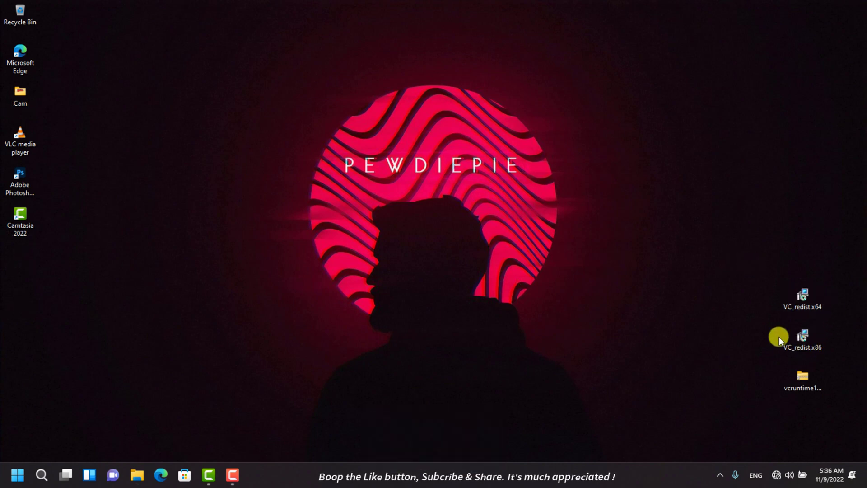
mouse_move(834, 350)
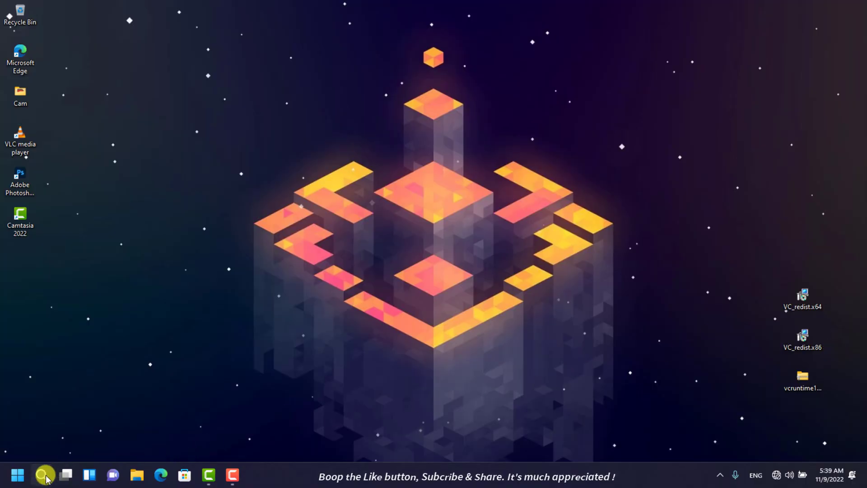
- Search 'about your PC' and check System type shows a 64-bit OS
click(44, 475)
text(about)
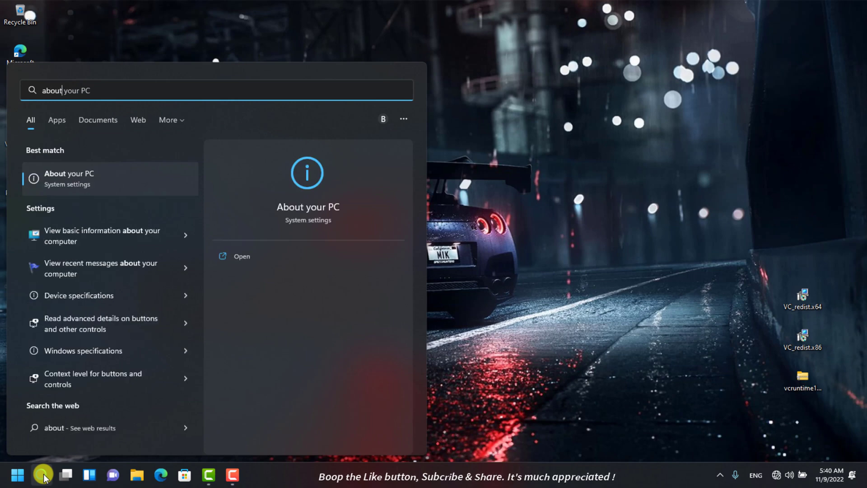
click(242, 255)
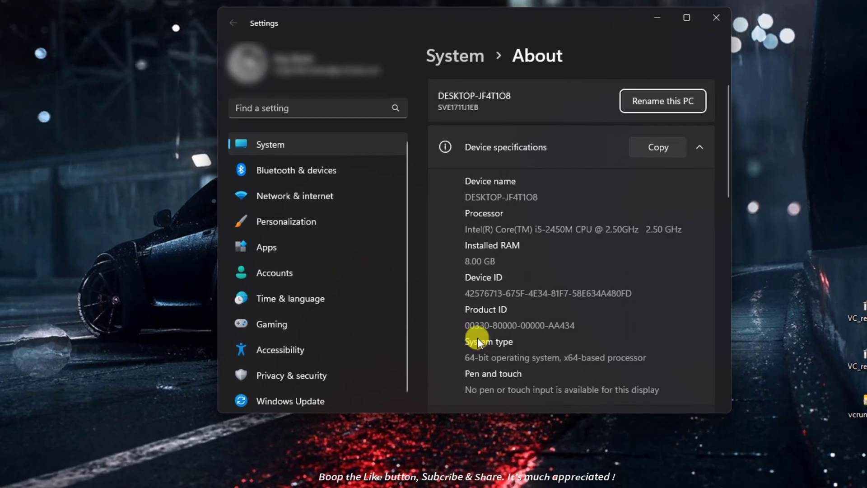
mouse_move(467, 347)
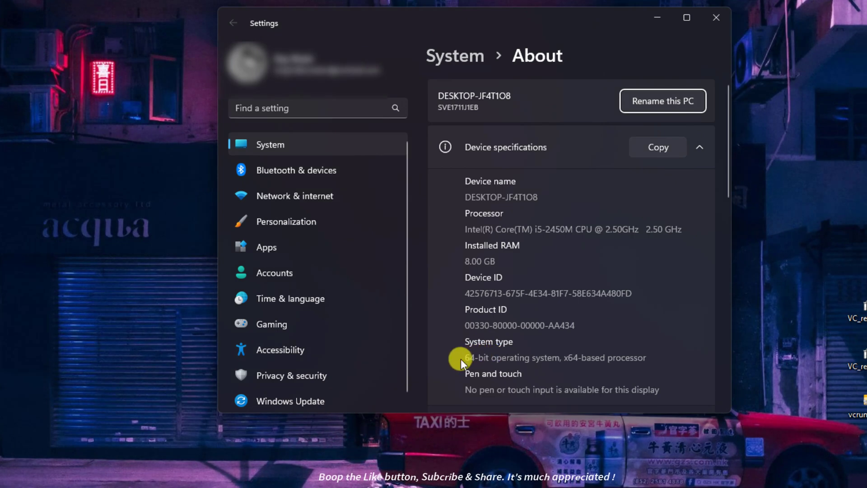
mouse_move(636, 355)
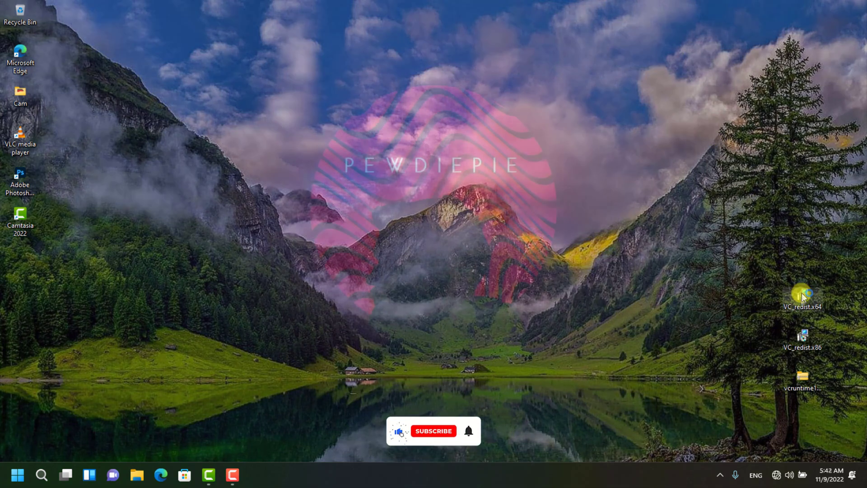
- Install the Visual C++ 2015-2019 x64 redistributable, accepting the license, and close after success
double_click(803, 296)
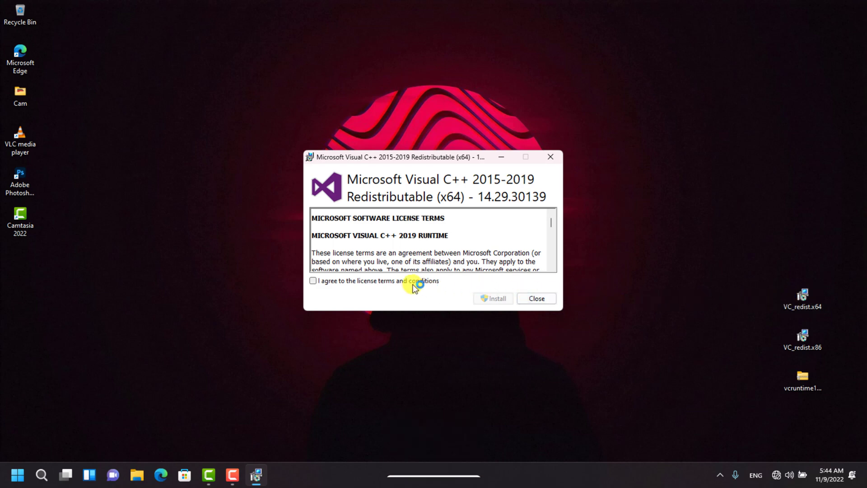
click(313, 280)
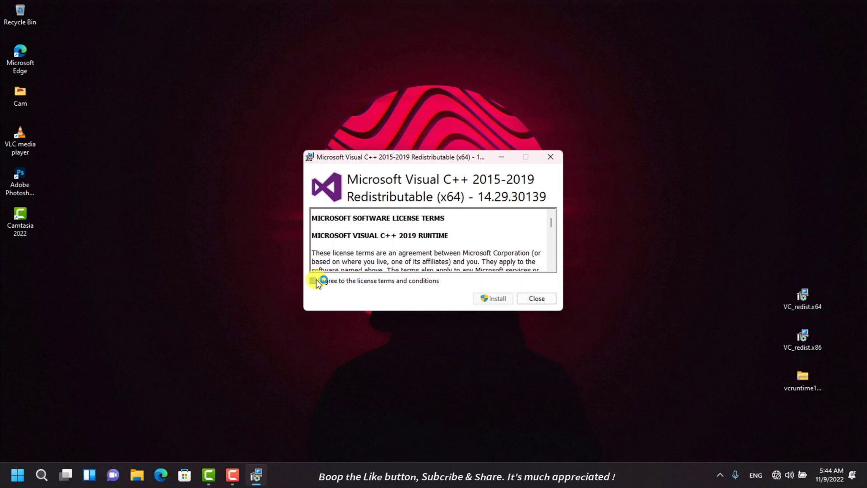
click(313, 281)
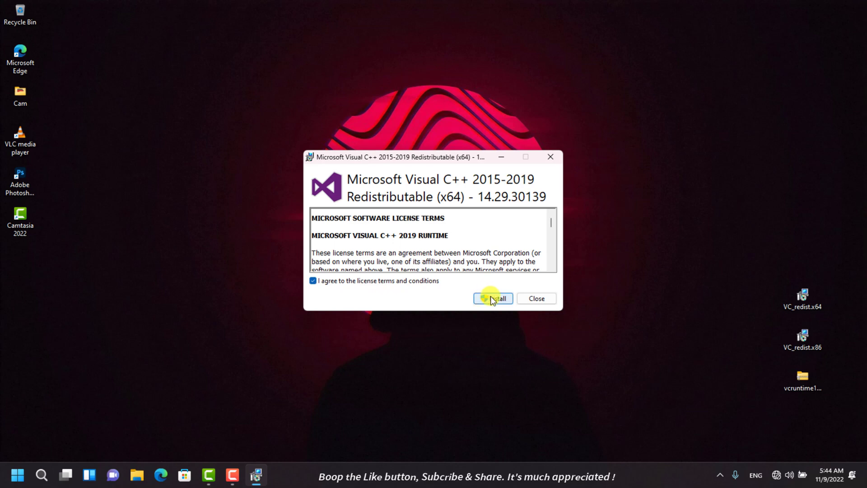
click(492, 299)
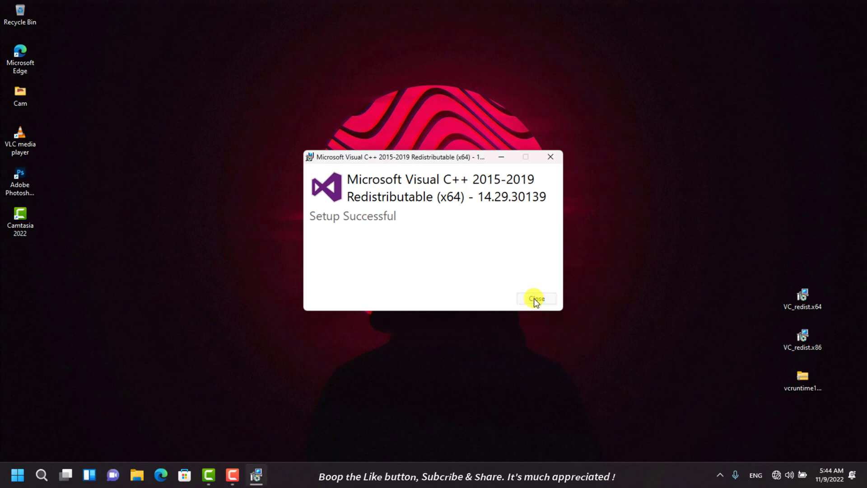
click(535, 299)
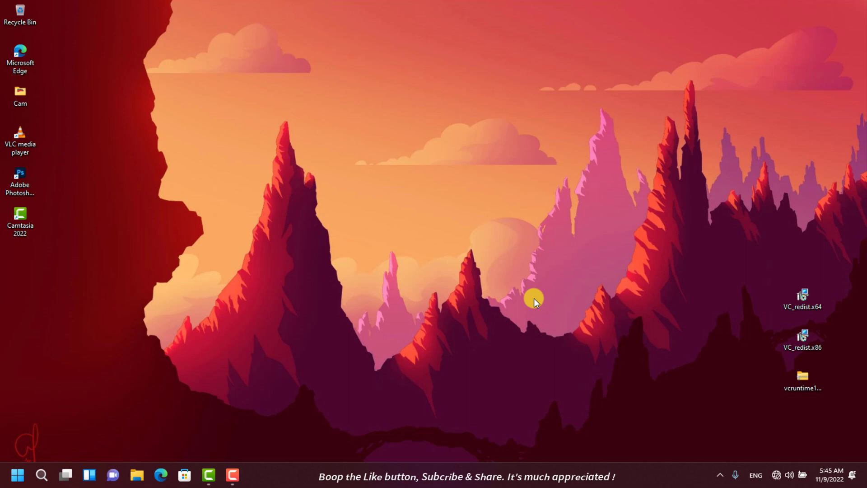
- Relaunch Adobe Photoshop from the desktop shortcut to reach the Welcome screen
right_click(534, 300)
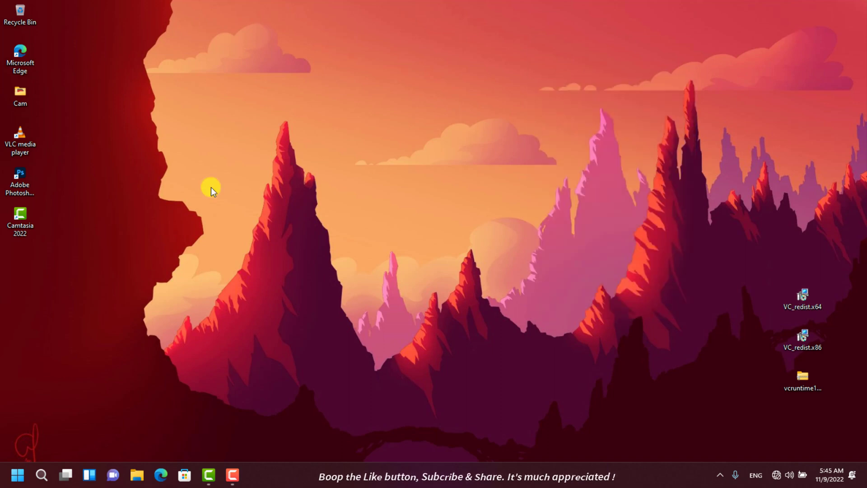
double_click(20, 177)
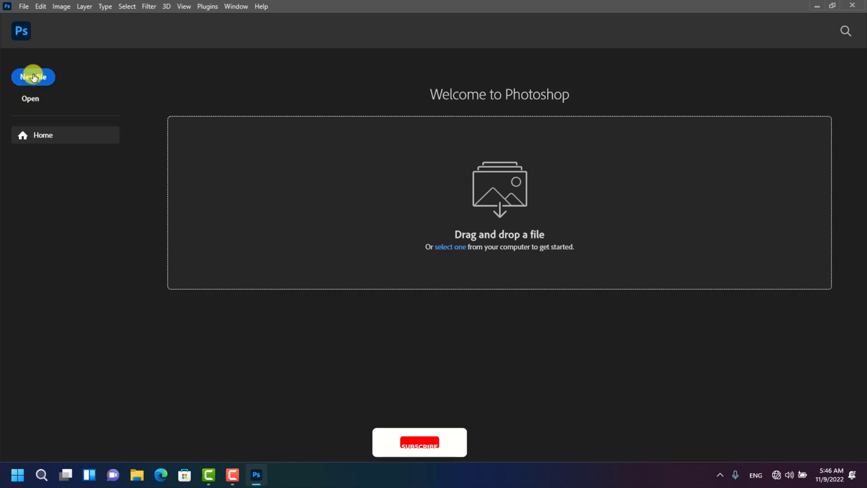
- Create Untitled-1 with the Default Photoshop Size preset (2100 × 1500 px, 300 ppi)
click(33, 76)
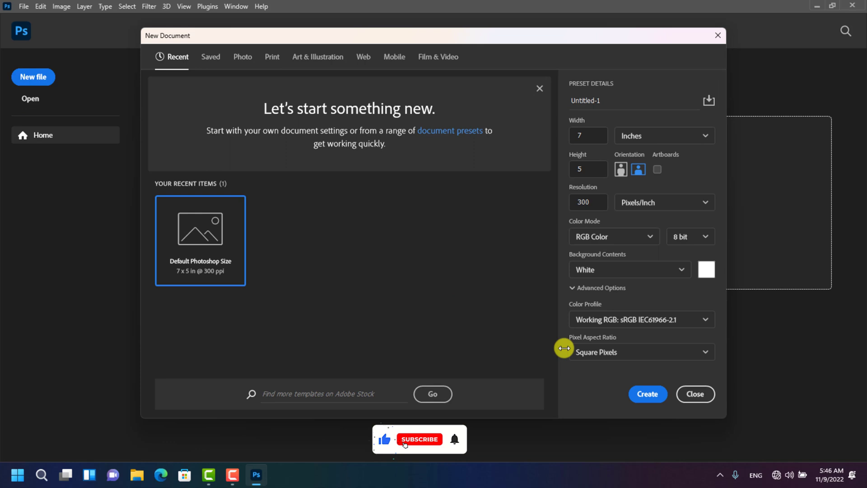
click(695, 394)
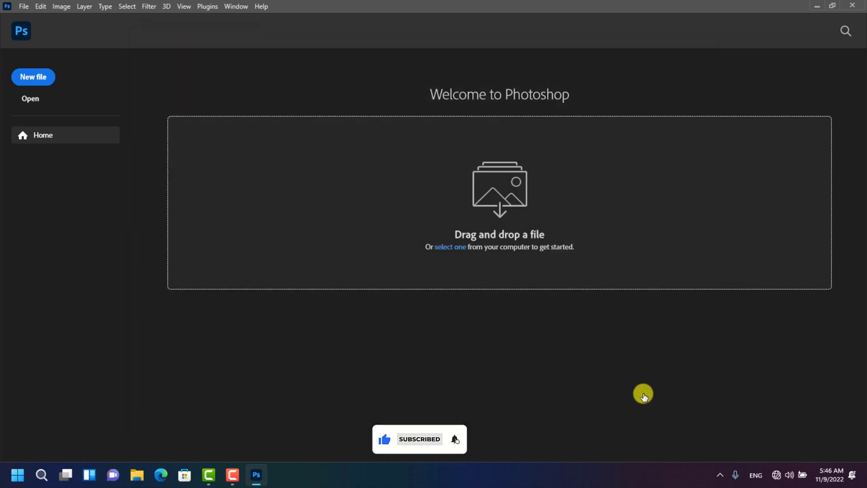
click(33, 77)
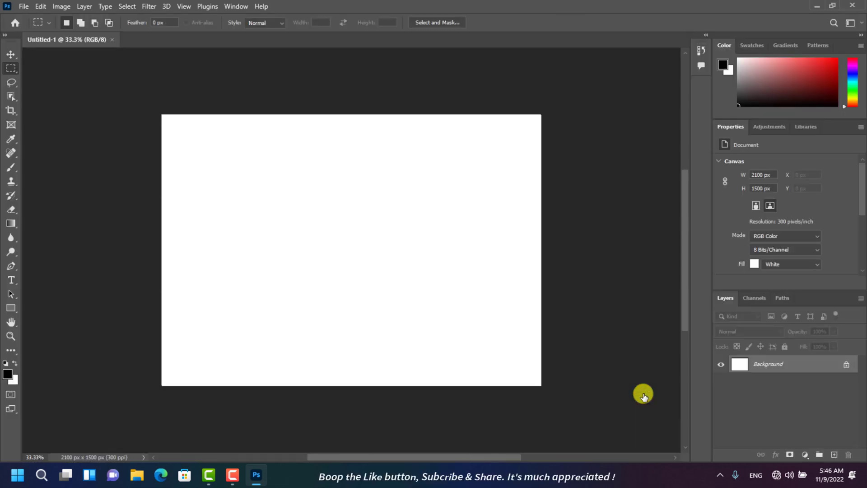